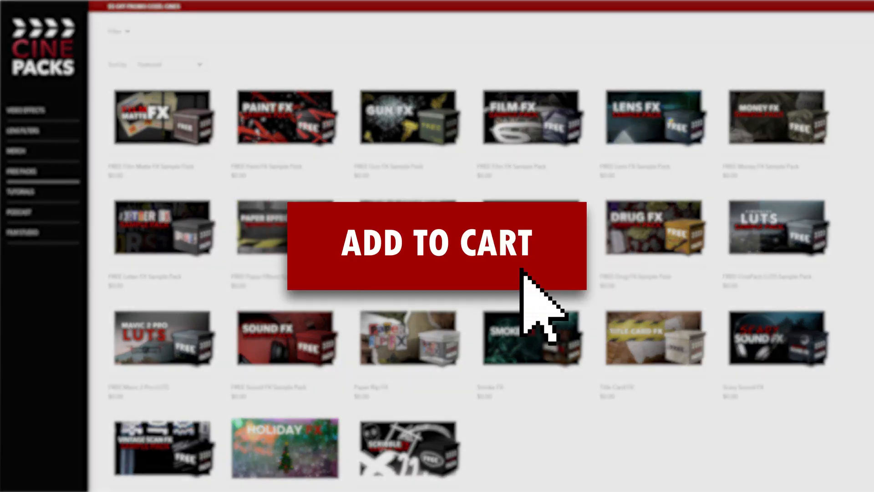
- Add the free CinePacks pack to the cart and continue from billing details to payment
{"action": "left_click", "coordinate": [436, 244]}
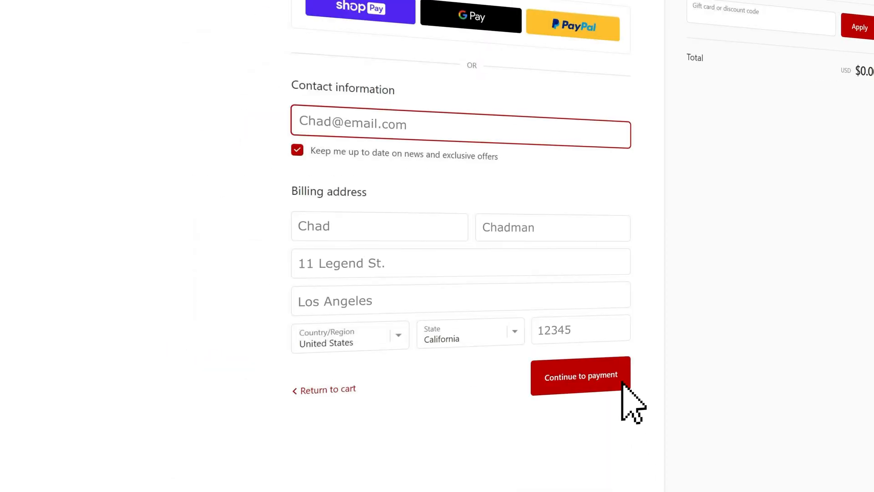
{"action": "left_click", "coordinate": [580, 376]}
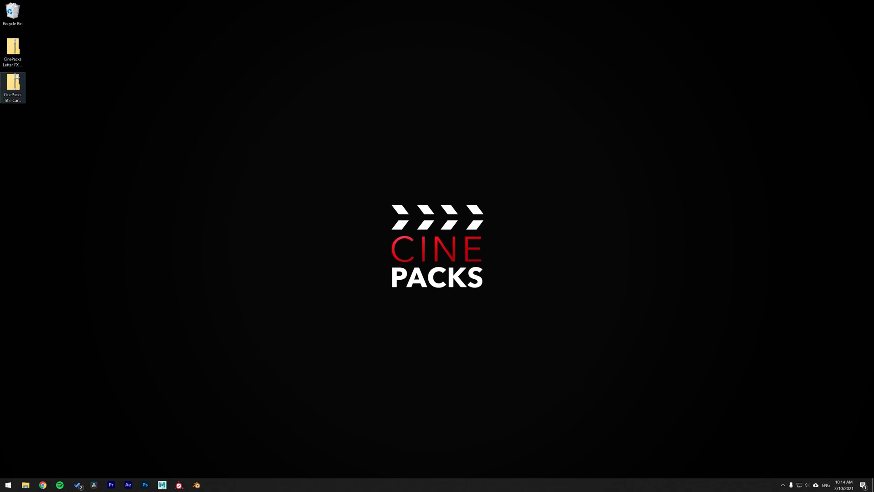
- Extract the Title Card FX zip and switch to Resolve's Edit page with the packs imported
{"action": "double_click", "coordinate": [11, 89]}
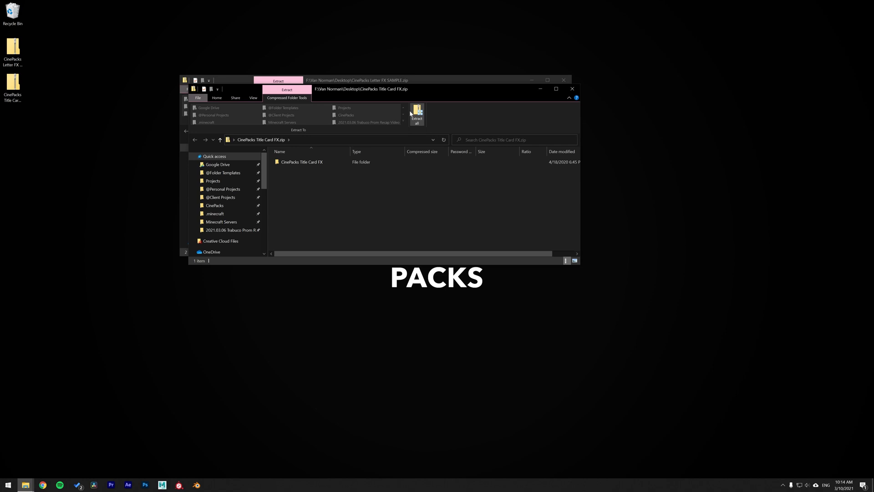
{"action": "mouse_move", "coordinate": [306, 212]}
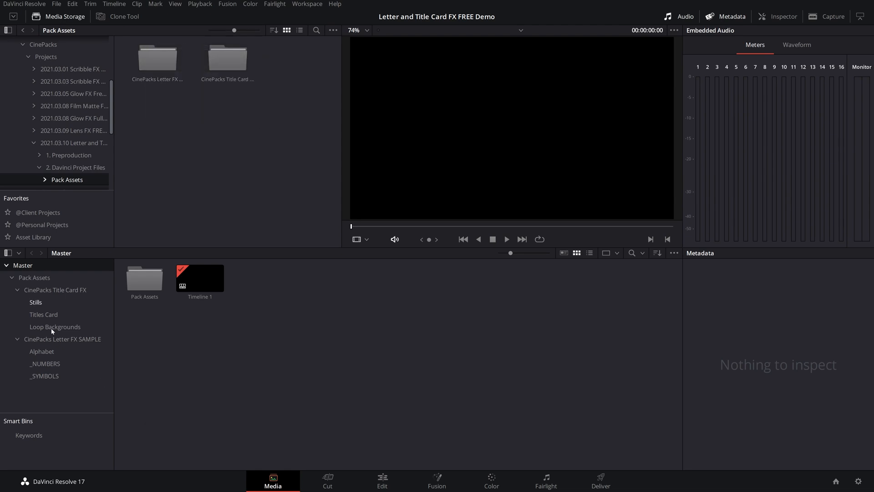
{"action": "mouse_move", "coordinate": [31, 424]}
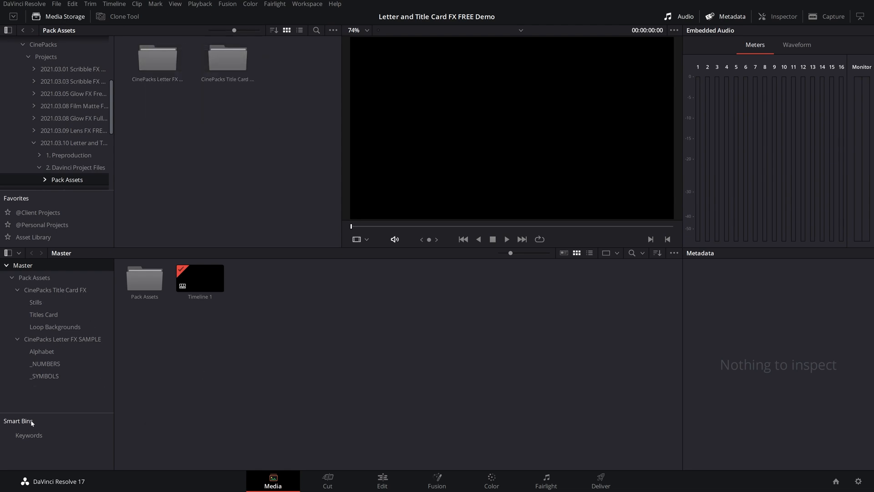
{"action": "left_click", "coordinate": [382, 481]}
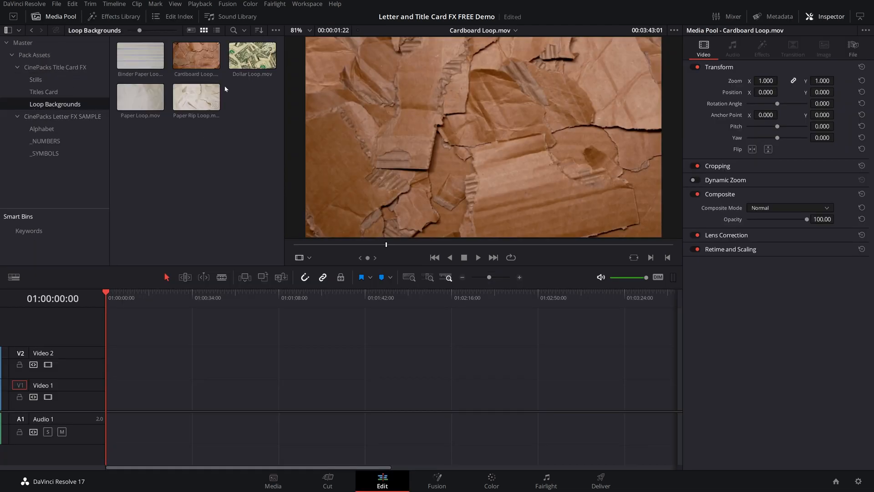
- Preview the Dollar Loop background, the Cardboard Title clip and the Binder Paper still
{"action": "left_click", "coordinate": [251, 54]}
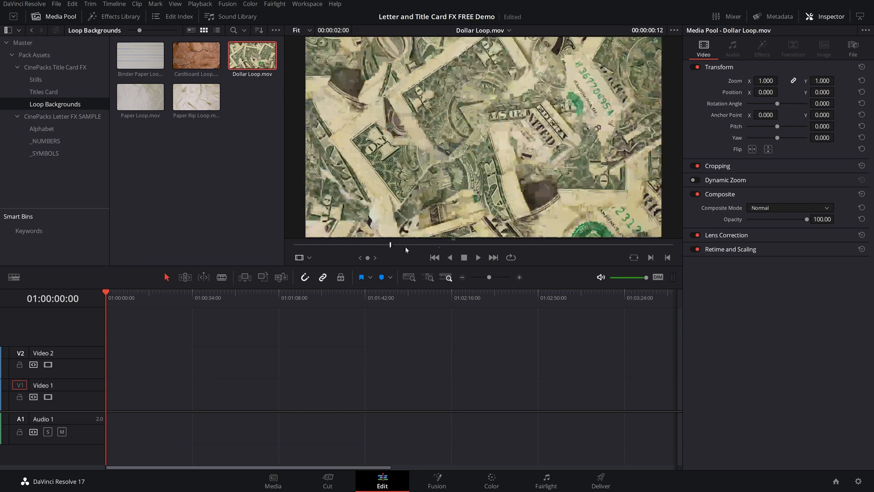
{"action": "left_click", "coordinate": [44, 92]}
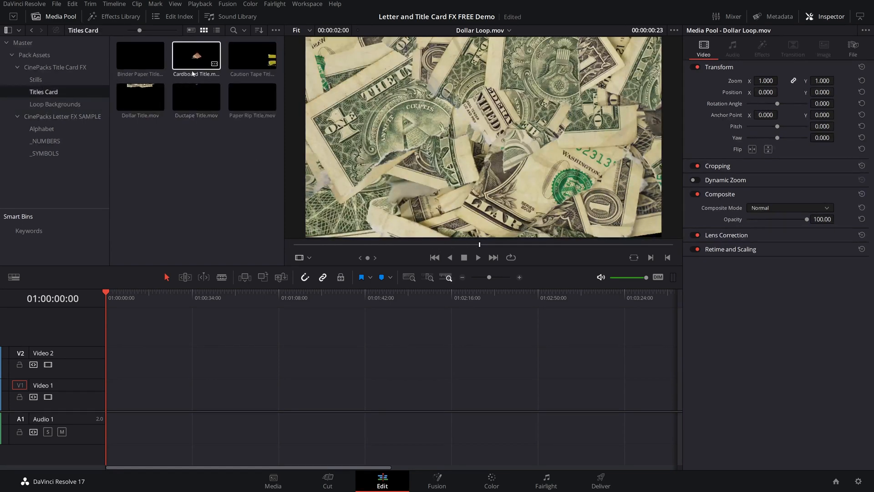
{"action": "left_click", "coordinate": [197, 56]}
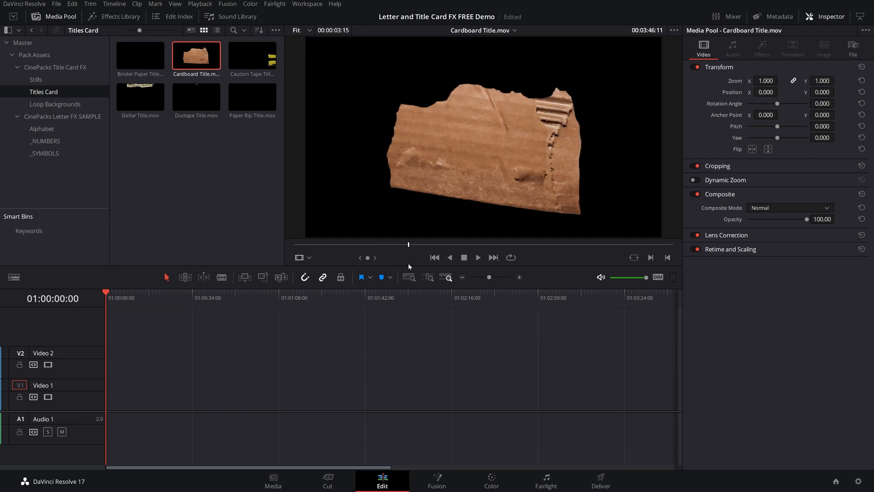
{"action": "left_click", "coordinate": [35, 80]}
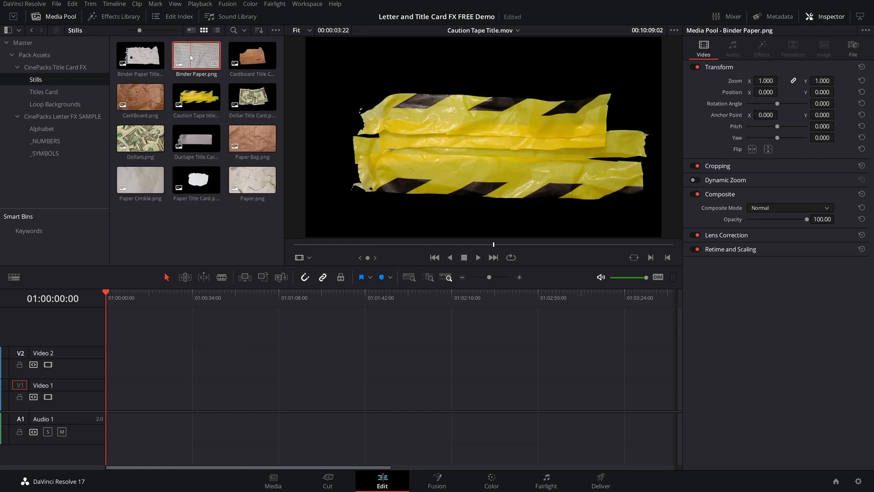
{"action": "left_click", "coordinate": [141, 139]}
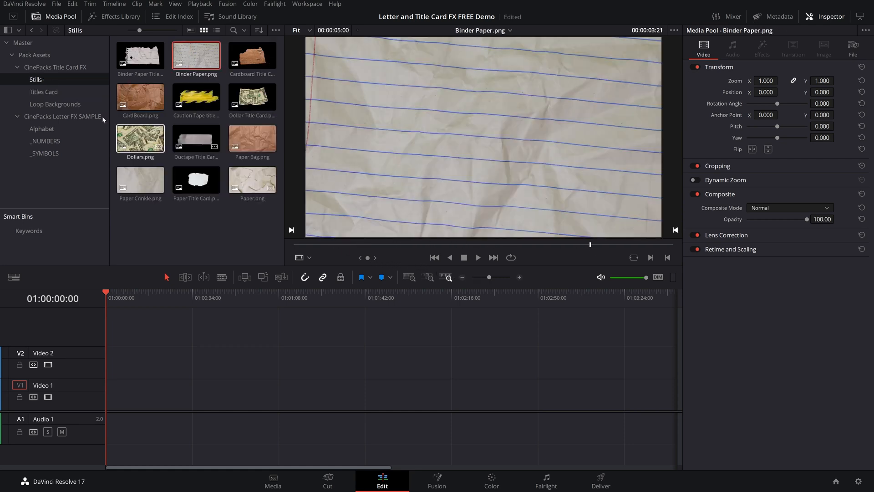
- Browse the Alphabet, numbers and symbols cut-outs, place the A letter on Video 1 and go to Color
{"action": "left_click", "coordinate": [63, 116]}
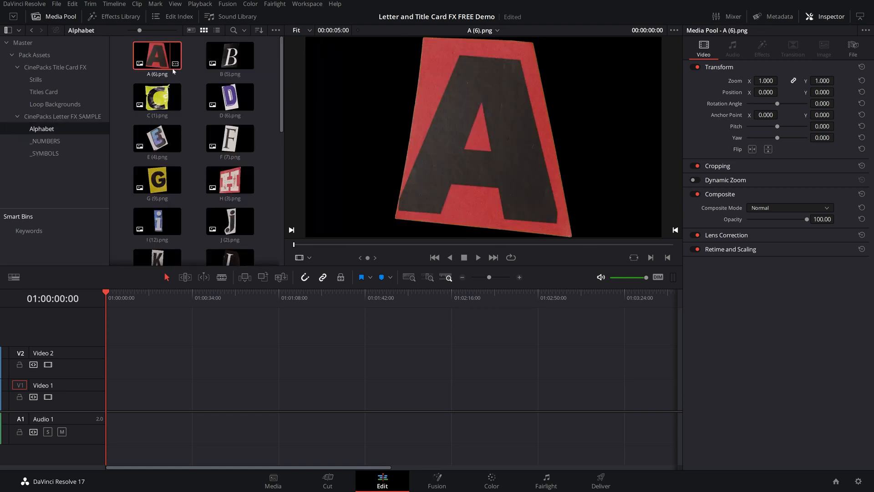
{"action": "left_click", "coordinate": [230, 56]}
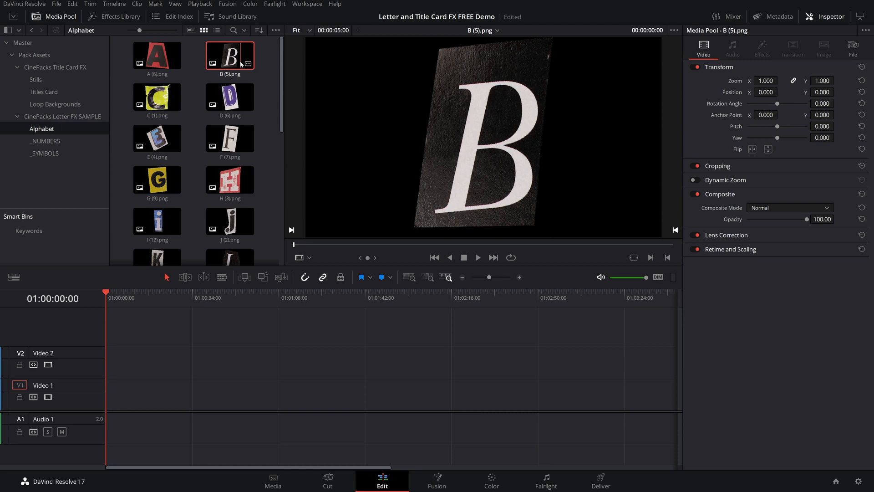
{"action": "mouse_move", "coordinate": [251, 84]}
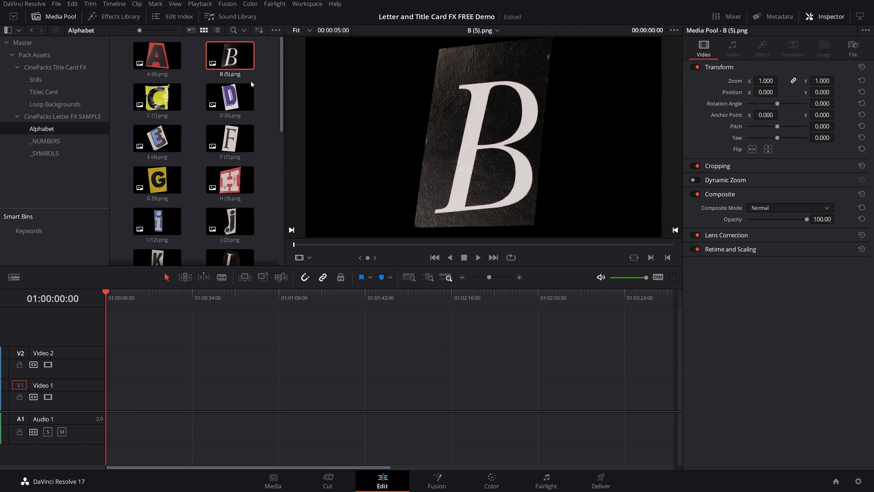
{"action": "mouse_move", "coordinate": [259, 101]}
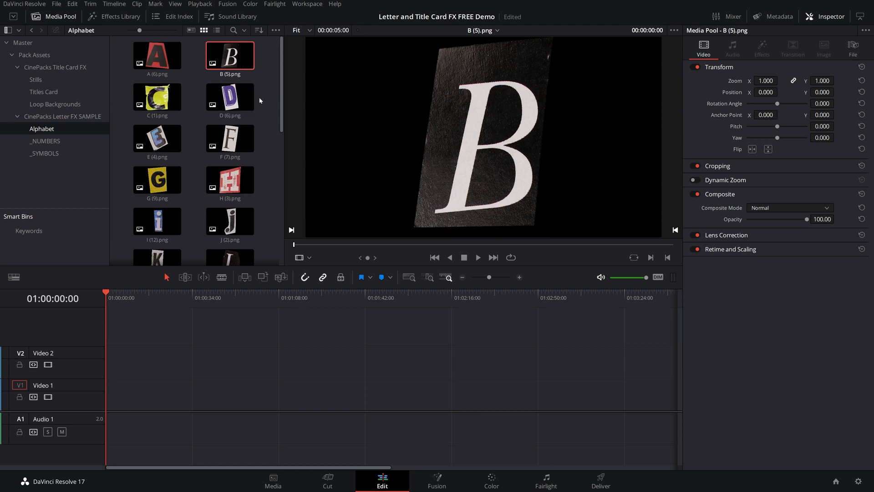
{"action": "left_click", "coordinate": [45, 140]}
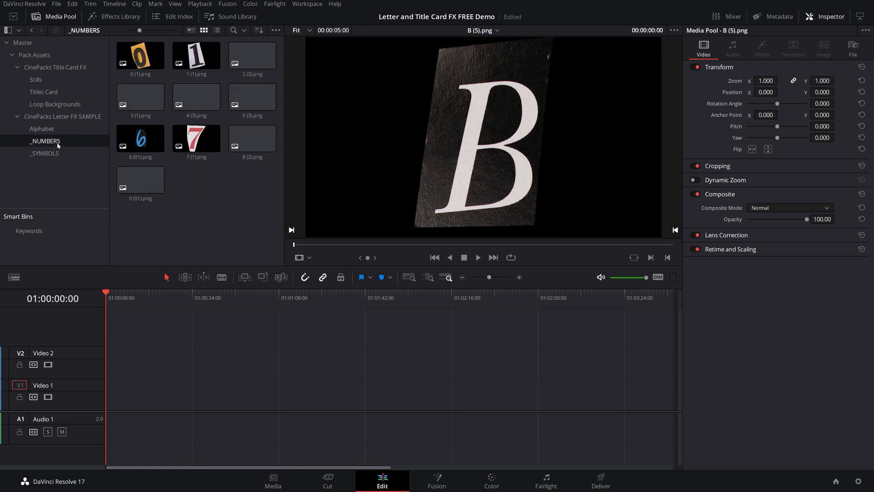
{"action": "left_click", "coordinate": [46, 155]}
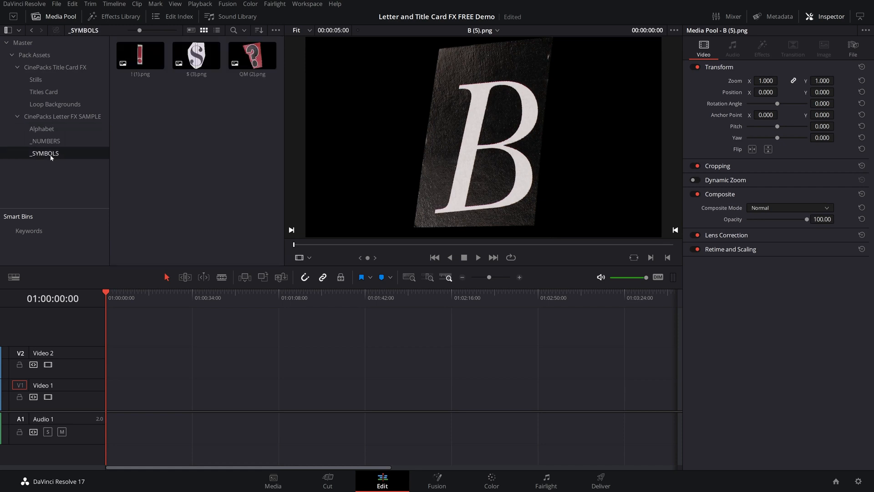
{"action": "left_click", "coordinate": [42, 128]}
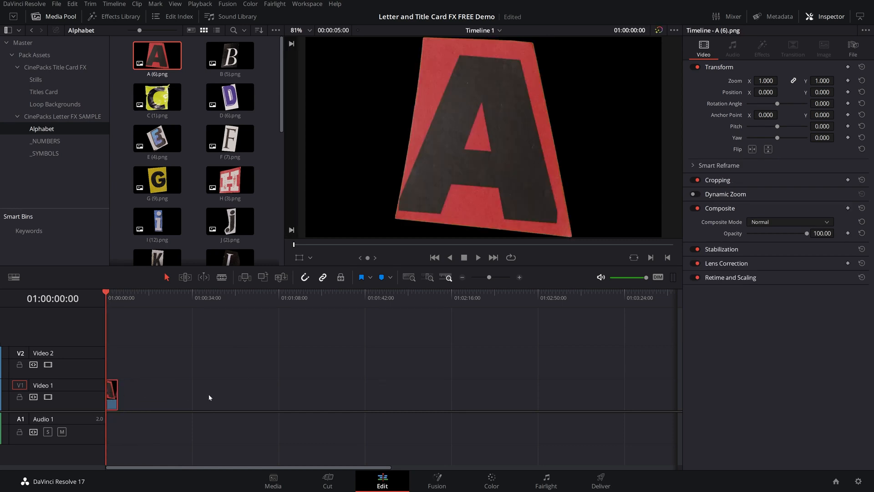
{"action": "left_click", "coordinate": [490, 481]}
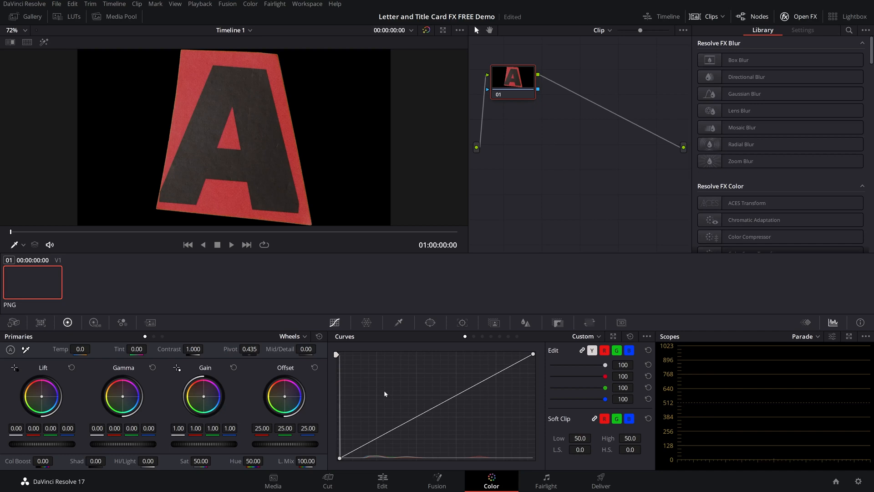
- Grade the A letter's red paper green using the Log primaries hue and saturation controls
{"action": "left_click", "coordinate": [297, 336]}
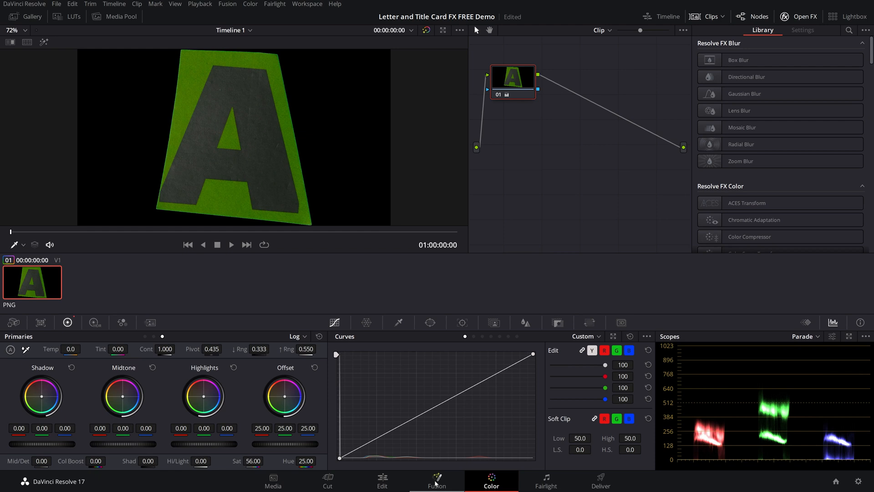
- Return to the Edit page and reopen the Title Card FX bin
{"action": "left_click", "coordinate": [382, 481]}
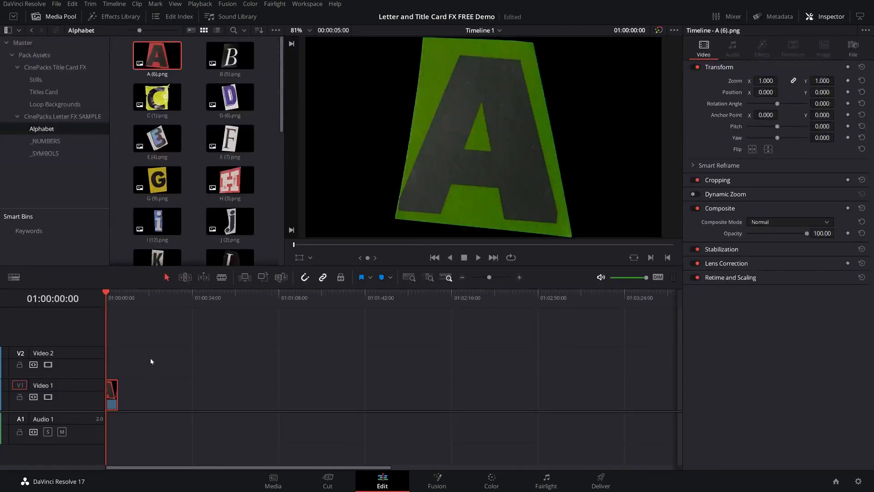
{"action": "mouse_move", "coordinate": [125, 376]}
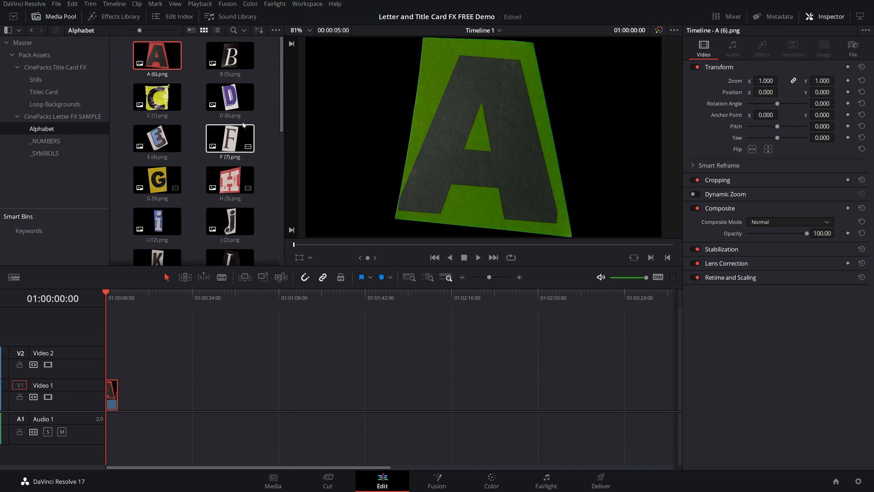
{"action": "left_click", "coordinate": [55, 67]}
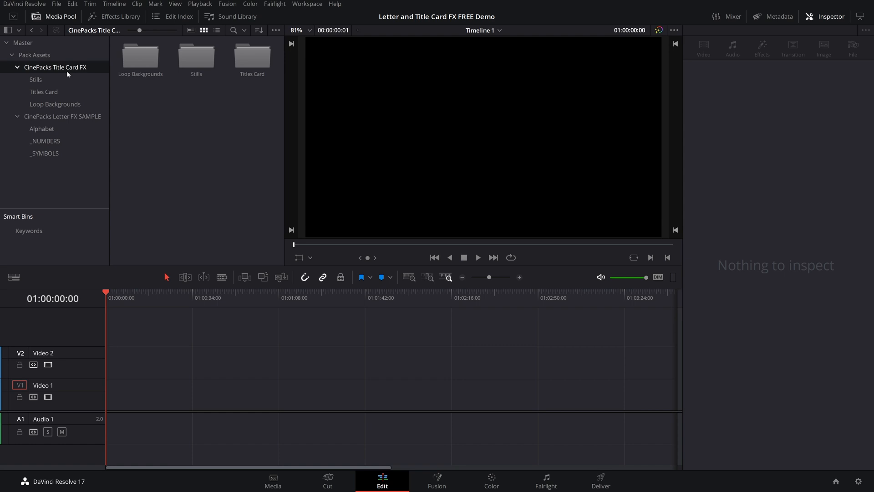
- Place four copies of Paper Loop.mov back to back on Video 1 as the crumpled paper background
{"action": "left_click", "coordinate": [54, 103]}
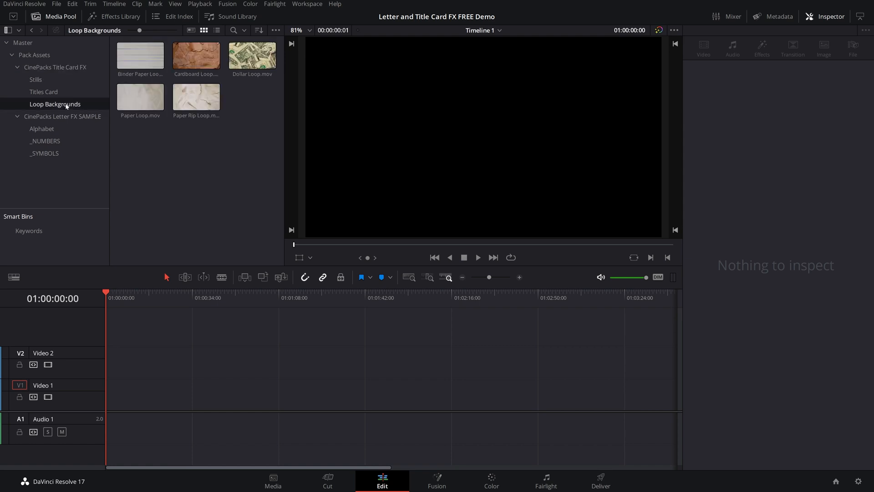
{"action": "left_click", "coordinate": [140, 55]}
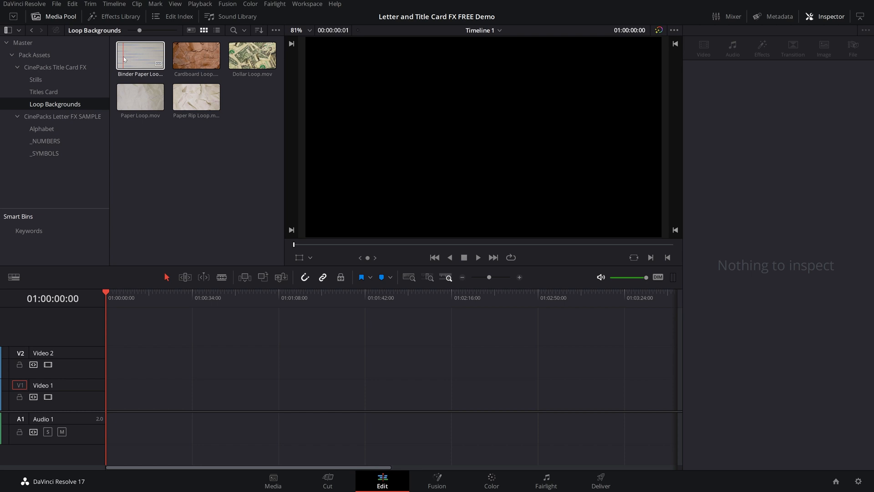
{"action": "left_click", "coordinate": [141, 97]}
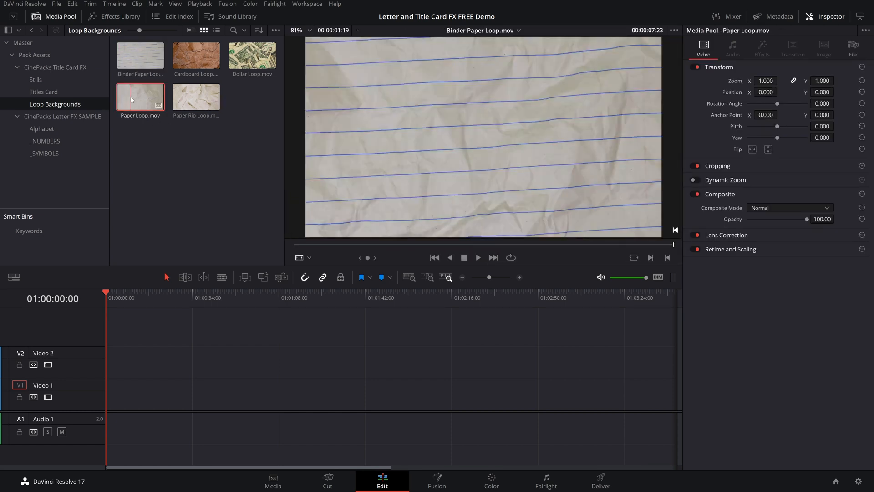
{"action": "left_click", "coordinate": [196, 55]}
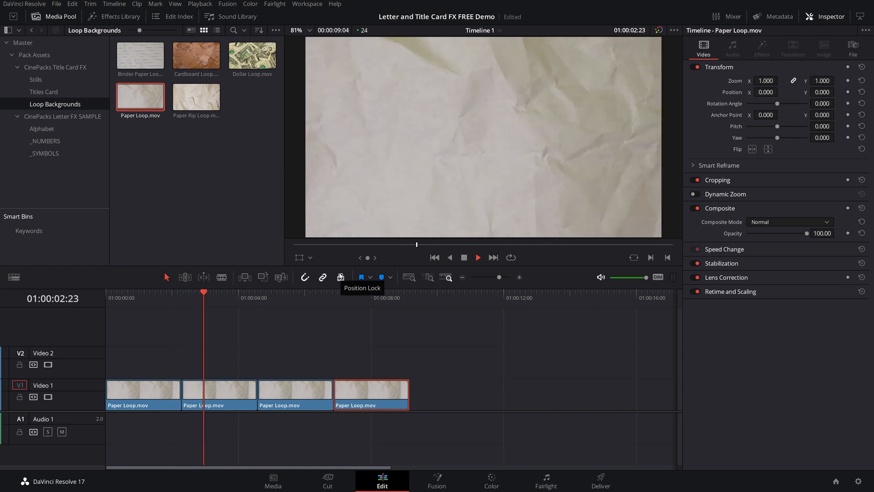
{"action": "left_click", "coordinate": [271, 297]}
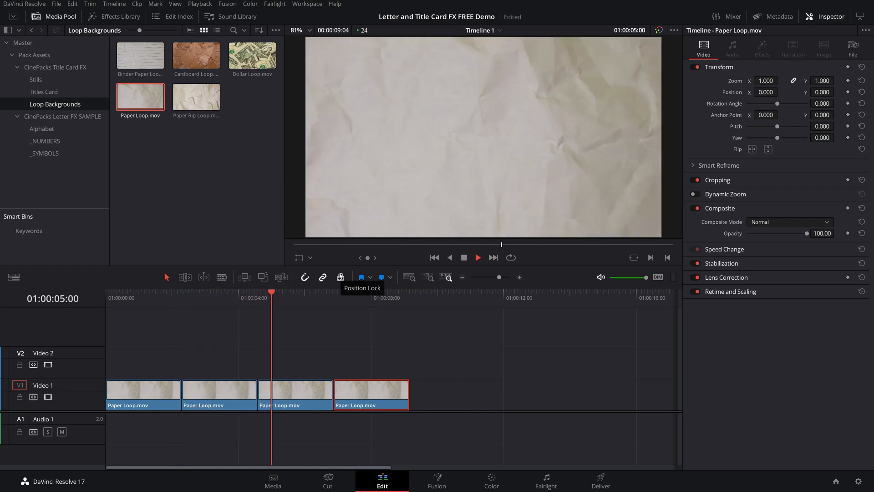
{"action": "left_click", "coordinate": [44, 91]}
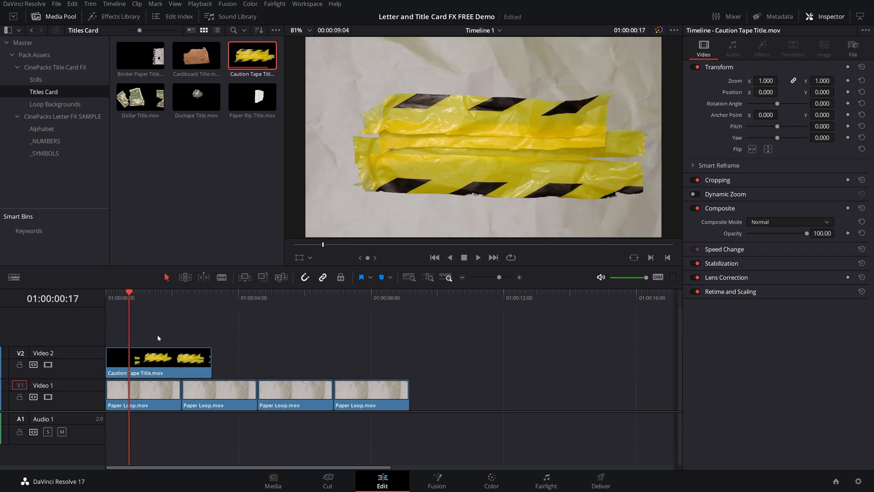
{"action": "mouse_move", "coordinate": [167, 350]}
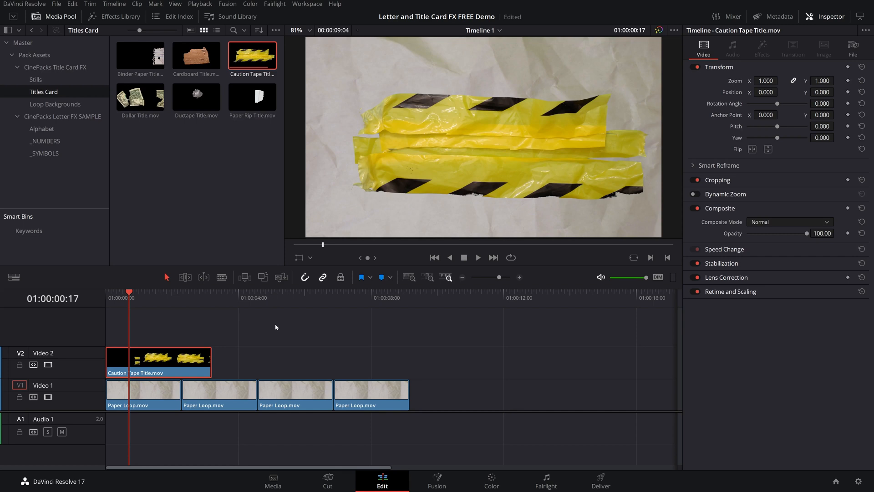
{"action": "mouse_move", "coordinate": [285, 316]}
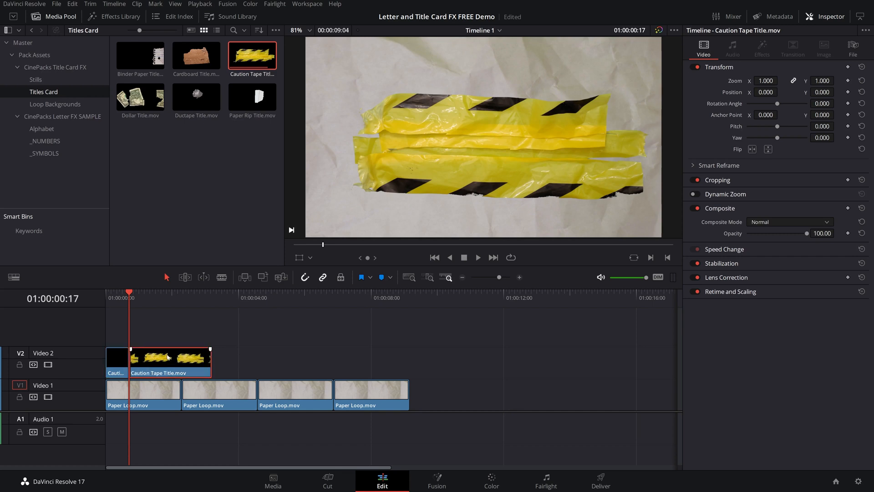
- Add a second Caution Tape Title.mov on Video 2 after the first to extend the tape animation
{"action": "left_click", "coordinate": [173, 297]}
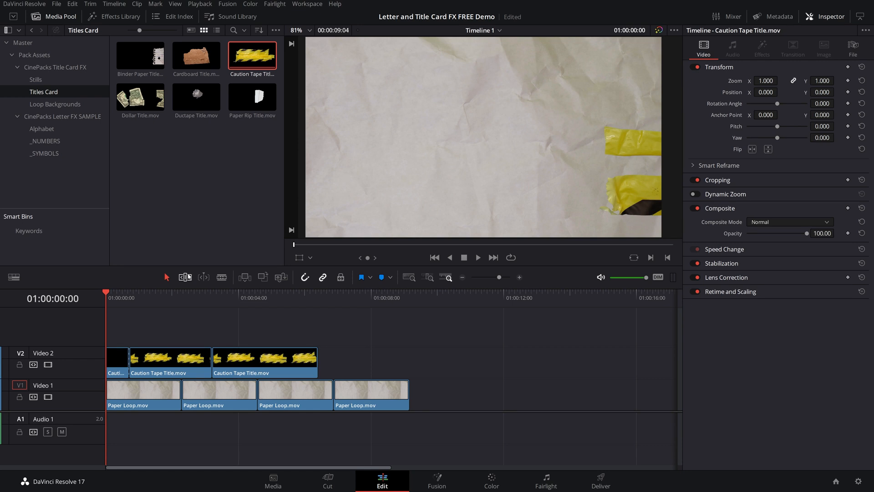
{"action": "left_click", "coordinate": [14, 277]}
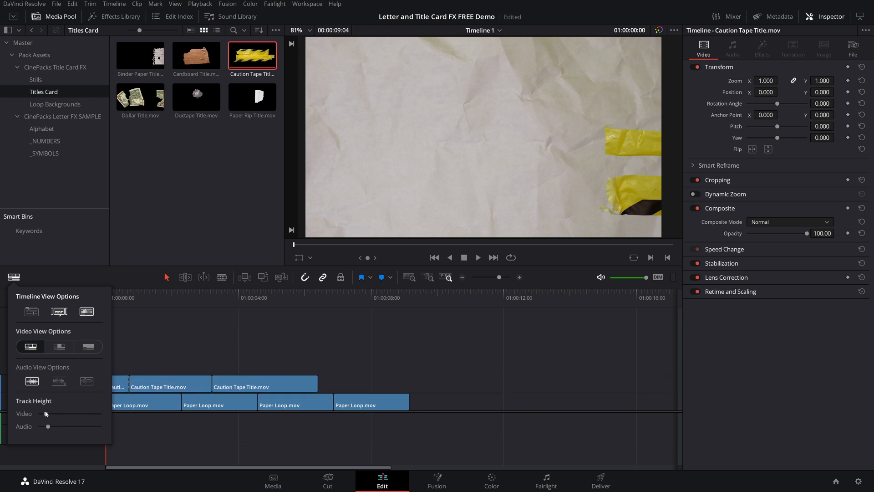
- Lower the Video Track Height in Timeline View Options to make room for more tracks
{"action": "left_click", "coordinate": [13, 277]}
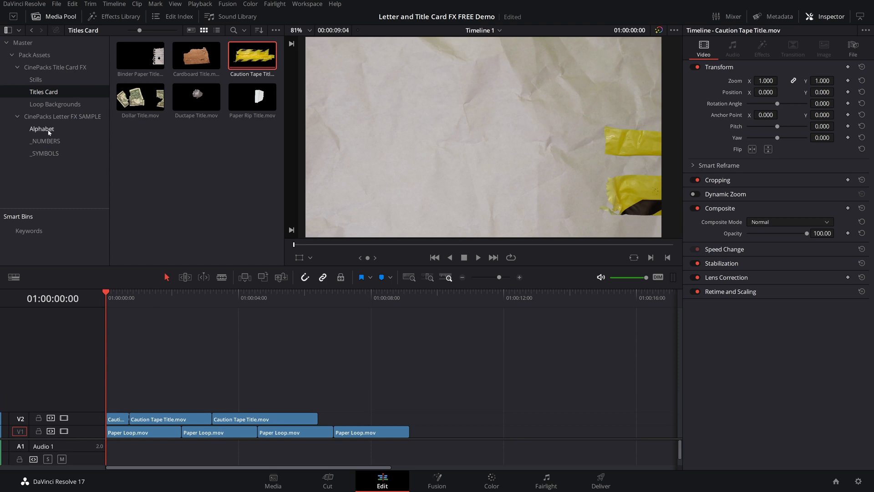
- Place the M, U and following letter PNGs on new tracks above the caution tape
{"action": "left_click", "coordinate": [41, 129]}
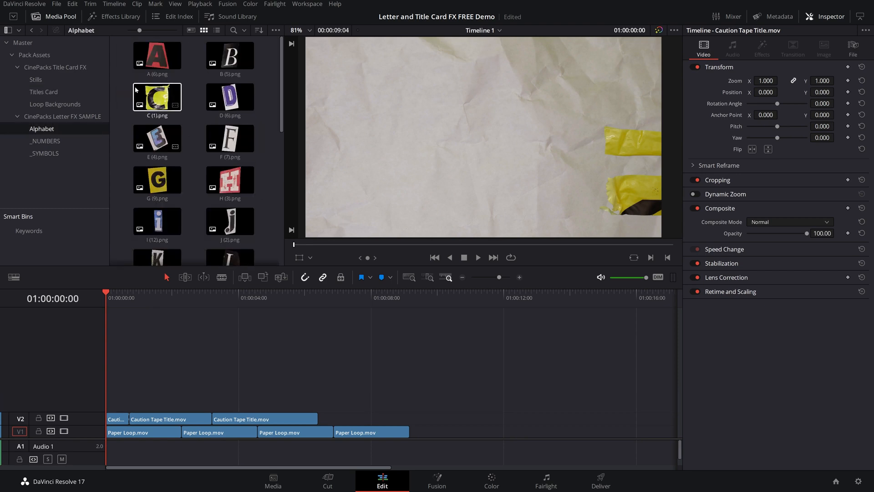
{"action": "scroll", "scroll_direction": "down", "scroll_amount": 3}
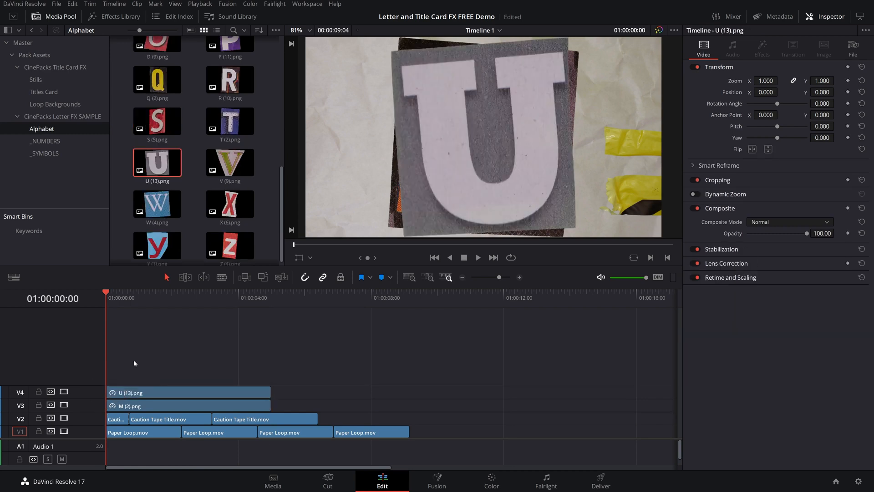
{"action": "scroll", "scroll_direction": "up", "scroll_amount": 3}
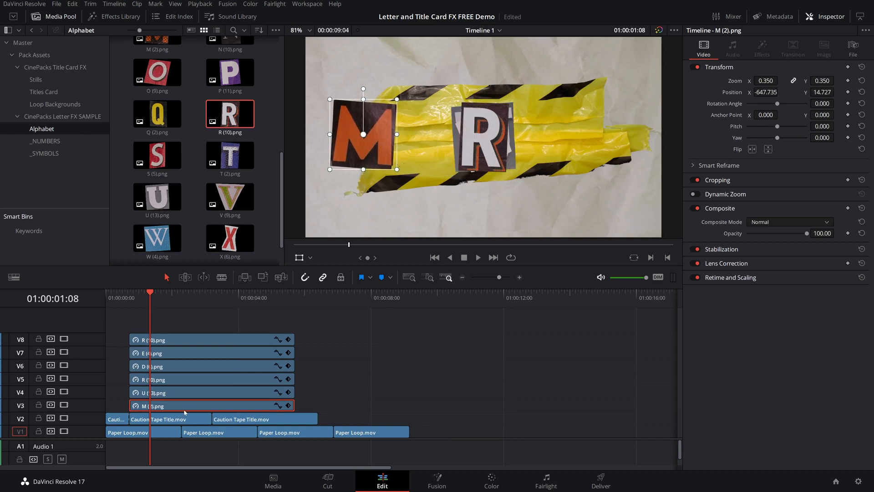
- Set the U and R letters to Zoom 0.35 and shift Position X to align them in MURDER
{"action": "left_click", "coordinate": [195, 393]}
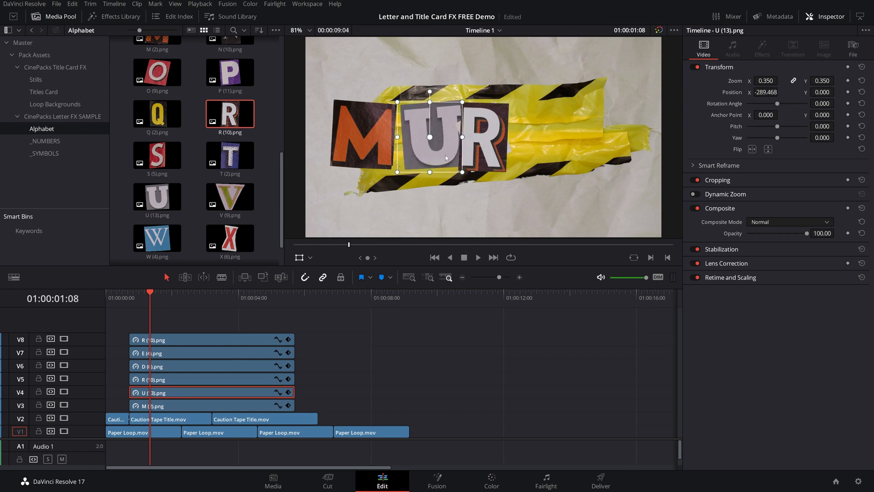
{"action": "left_click", "coordinate": [195, 379]}
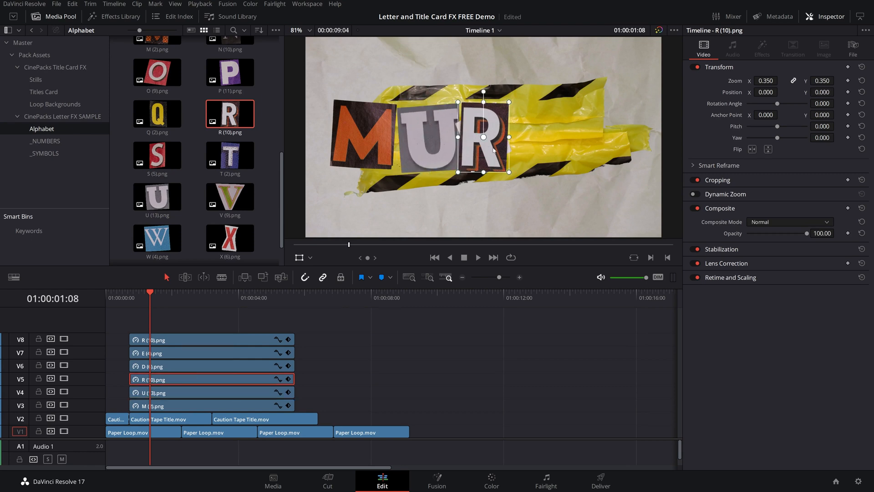
{"action": "left_click", "coordinate": [195, 405]}
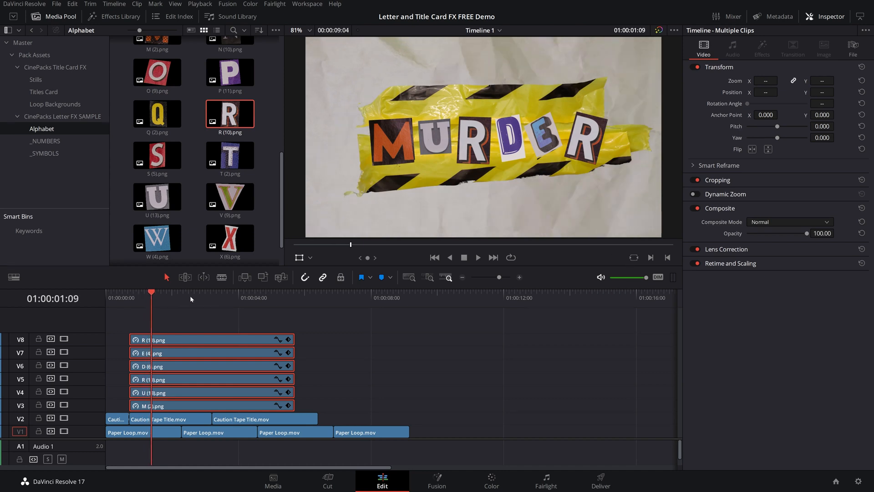
{"action": "mouse_move", "coordinate": [295, 302]}
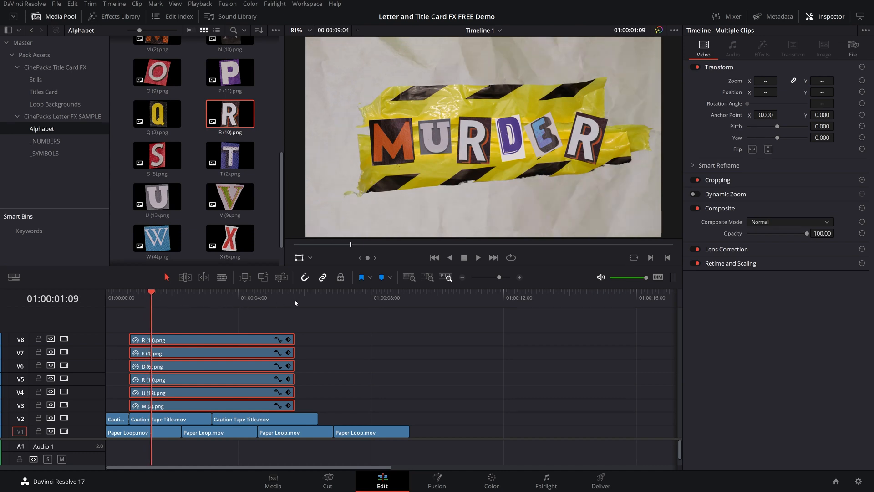
{"action": "mouse_move", "coordinate": [303, 354]}
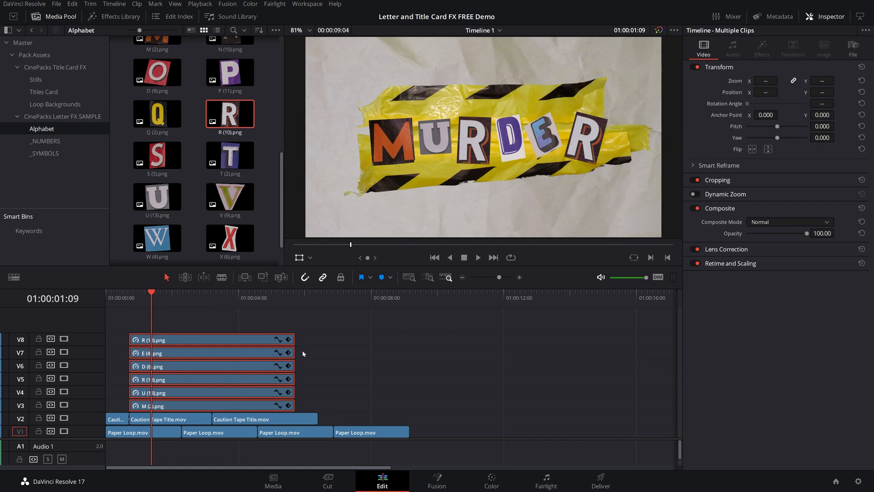
- Keyframe the M and U letters starting off-frame with Position, Zoom and Rotation, then move on to D
{"action": "left_click", "coordinate": [168, 405]}
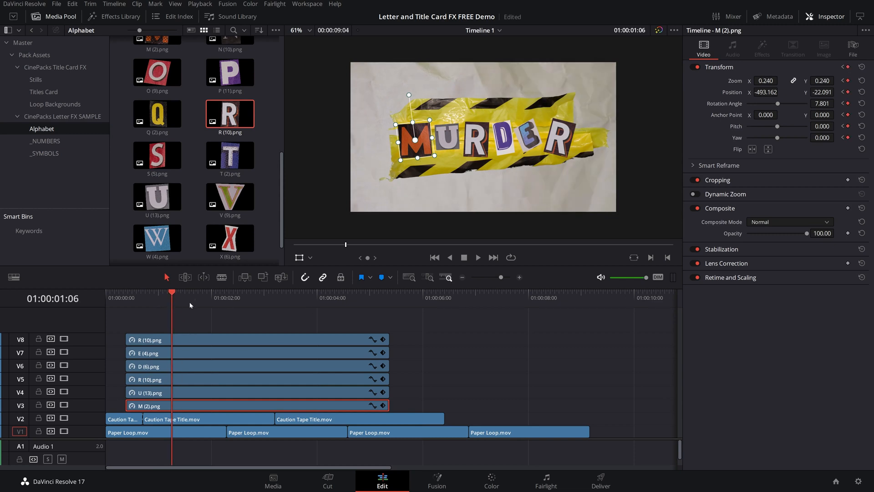
{"action": "left_click", "coordinate": [126, 292]}
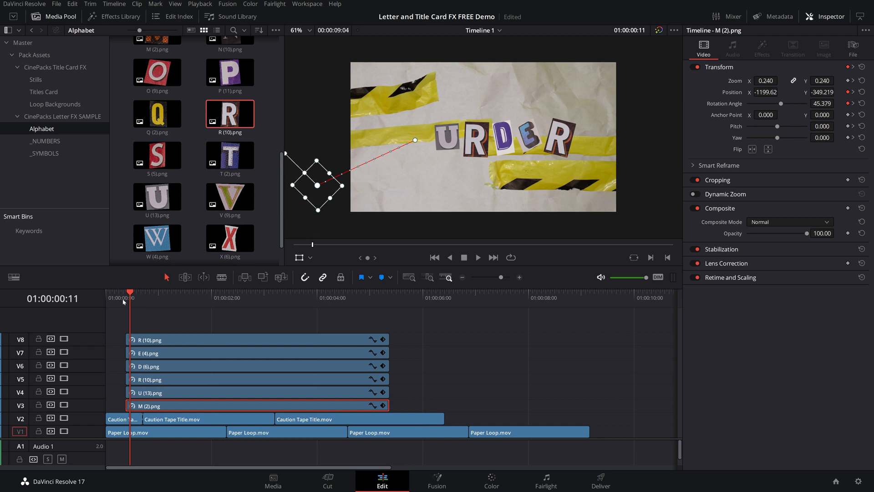
{"action": "left_click", "coordinate": [478, 257]}
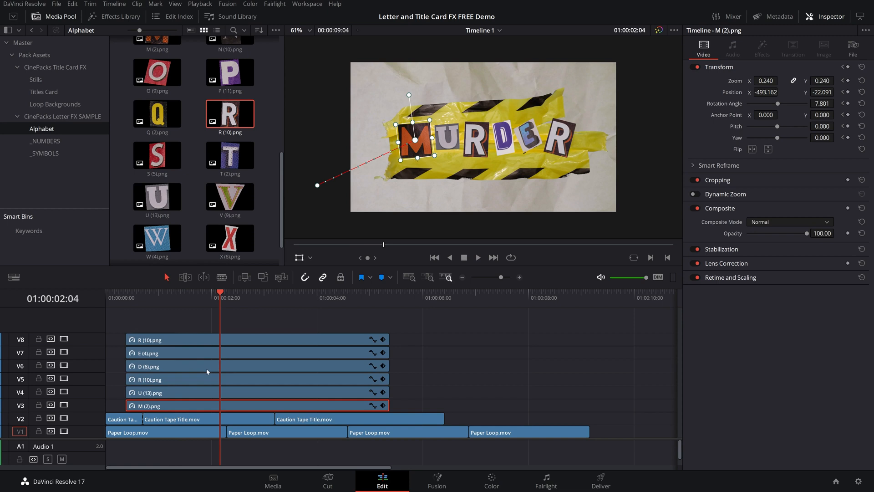
{"action": "mouse_move", "coordinate": [235, 368]}
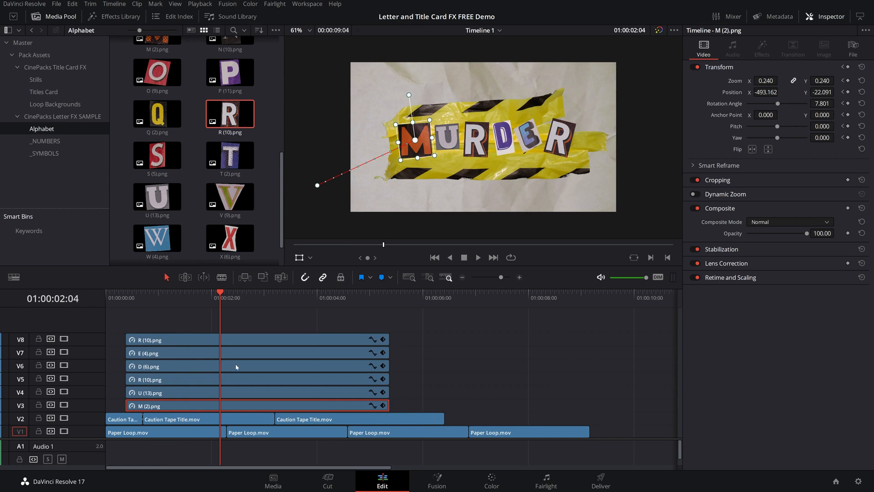
{"action": "mouse_move", "coordinate": [244, 371]}
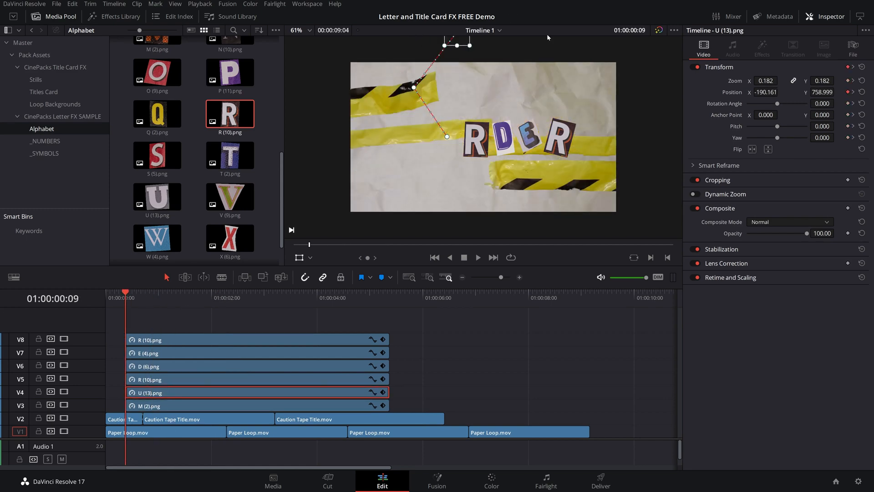
{"action": "left_click", "coordinate": [193, 293]}
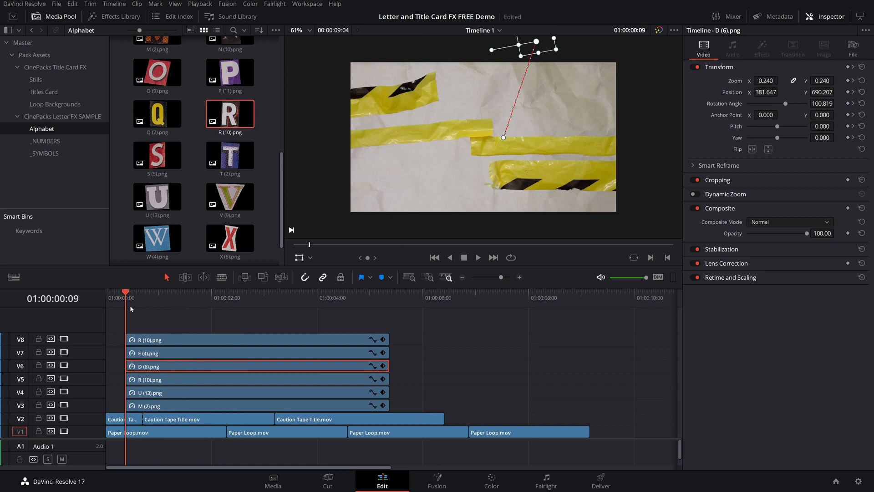
- Combine the six letter clips into Compound Clip 1 on track V3
{"action": "left_click", "coordinate": [477, 257]}
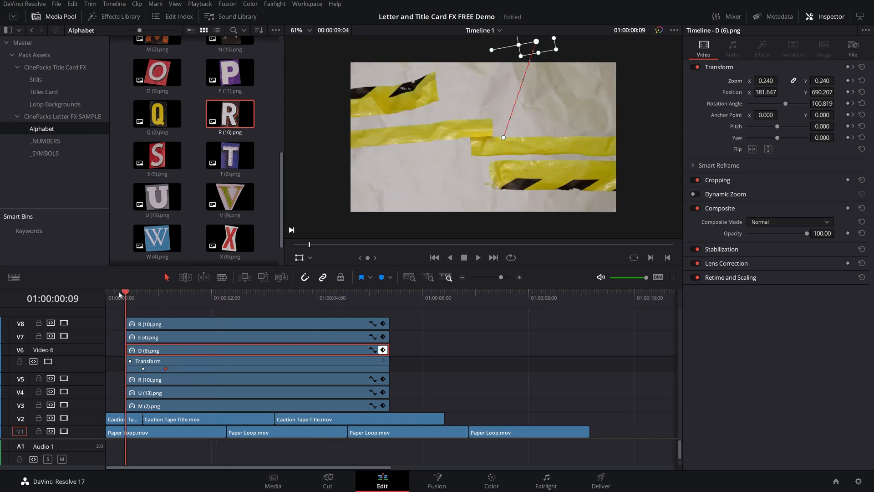
{"action": "left_click", "coordinate": [202, 291]}
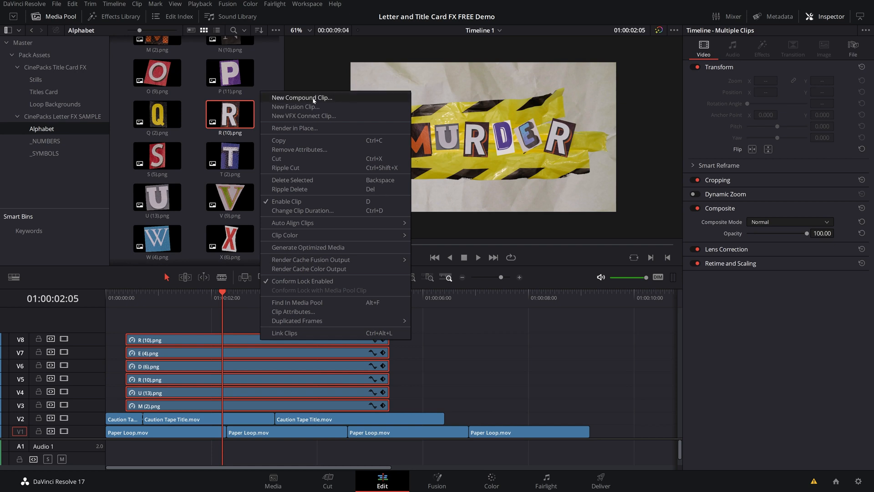
{"action": "left_click", "coordinate": [302, 98]}
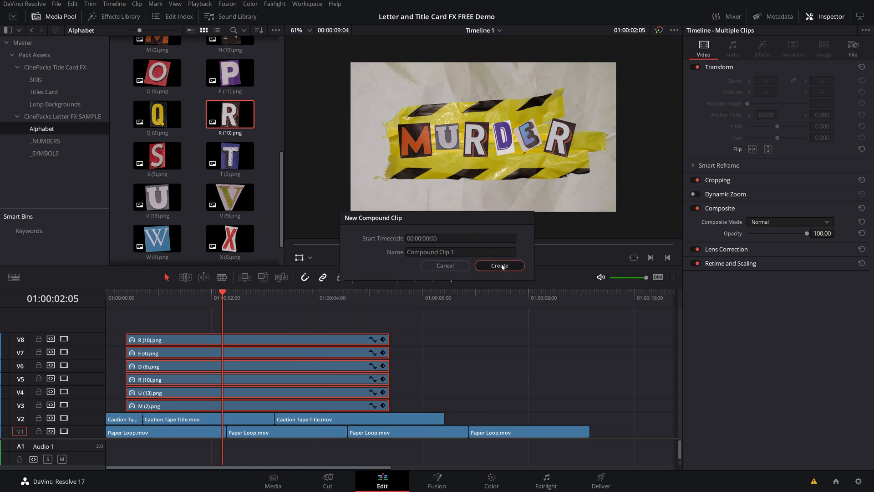
{"action": "left_click", "coordinate": [498, 265]}
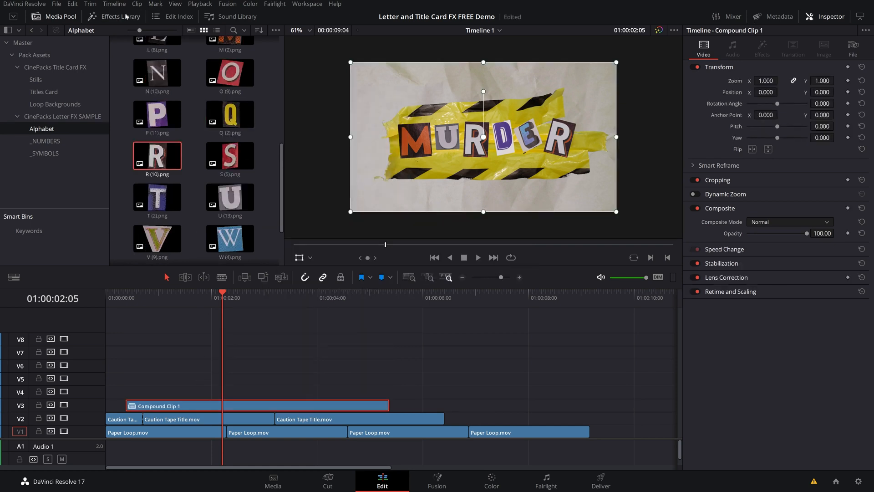
- Add a Stop Motion effect with frame repeat 10 and a Camera Shake effect to Compound Clip 1
{"action": "left_click", "coordinate": [120, 16]}
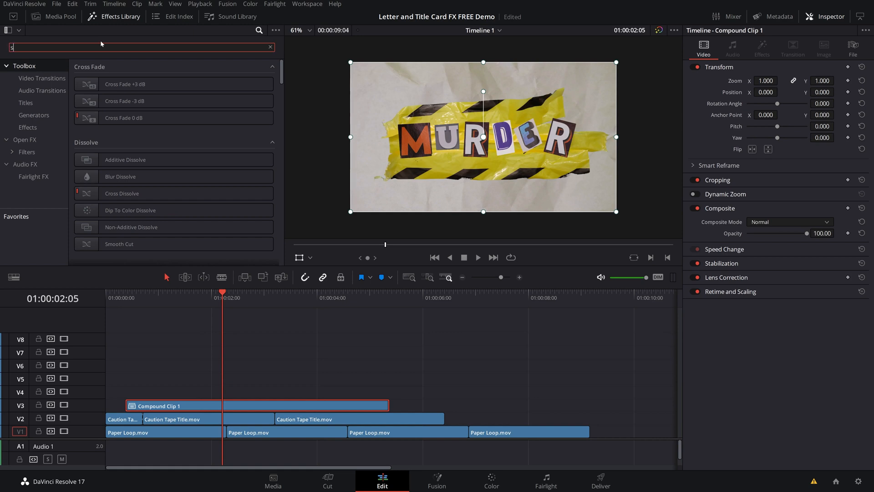
{"action": "type", "text": "stop motion"}
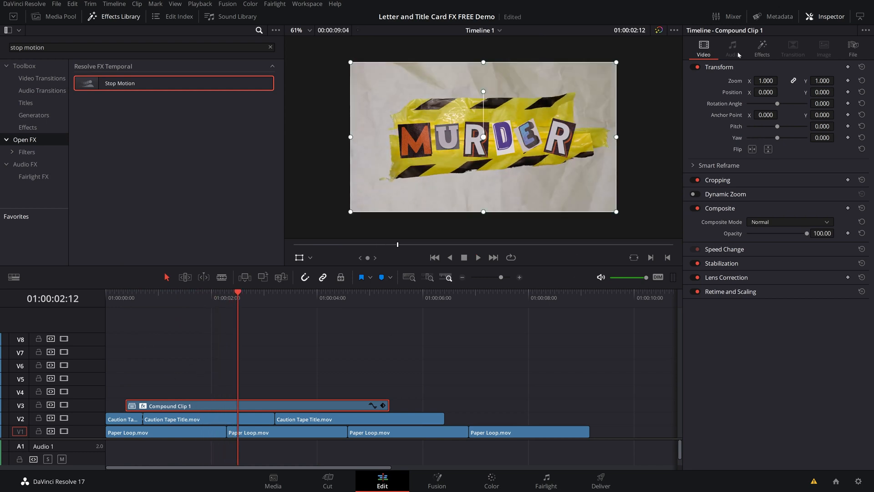
{"action": "left_click", "coordinate": [762, 49]}
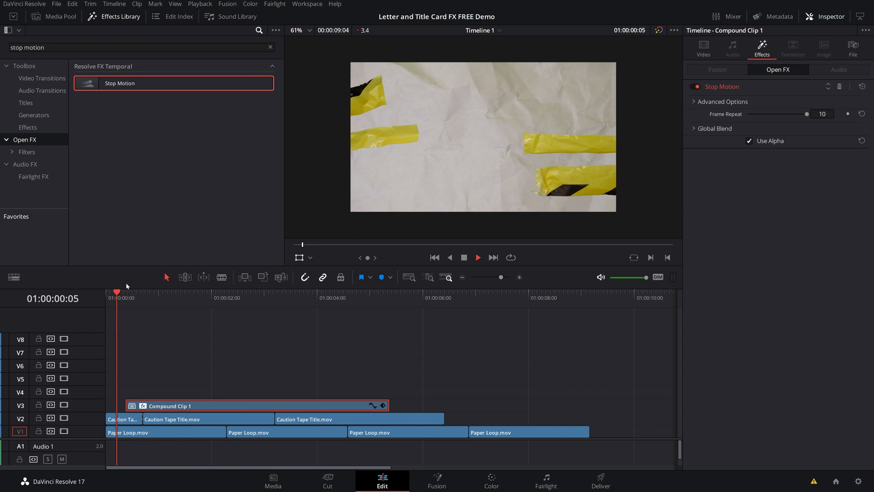
{"action": "left_click", "coordinate": [227, 297]}
{"action": "type", "text": "camer"}
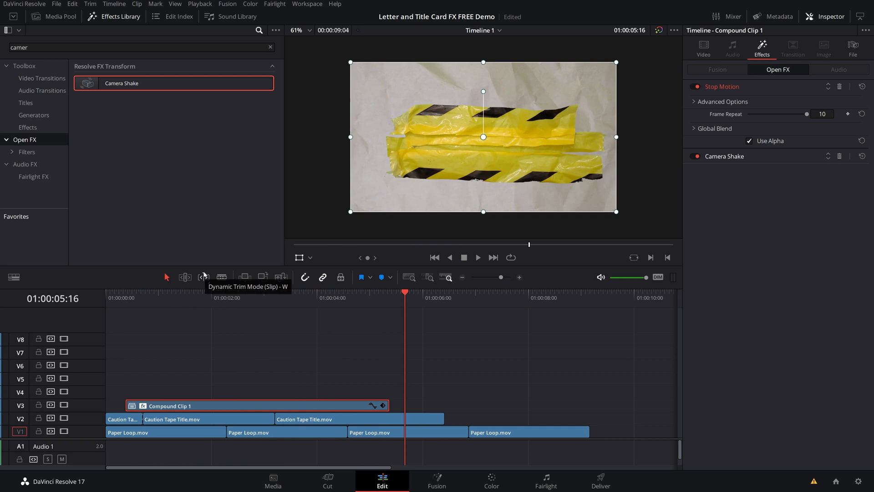
- Trim Compound Clip 1 so it ends shortly after the three-second mark
{"action": "left_click", "coordinate": [274, 292]}
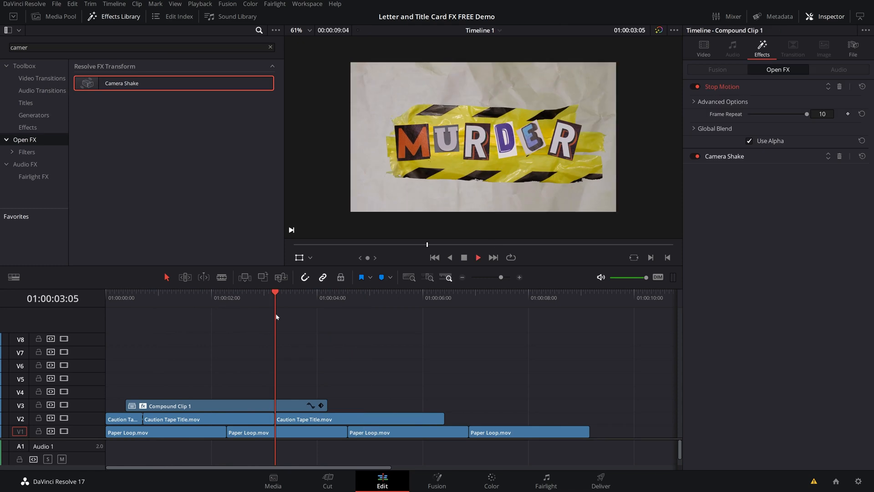
- Duplicate Compound Clip 1 after itself and reverse the copy to -100% speed
{"action": "left_click", "coordinate": [359, 297]}
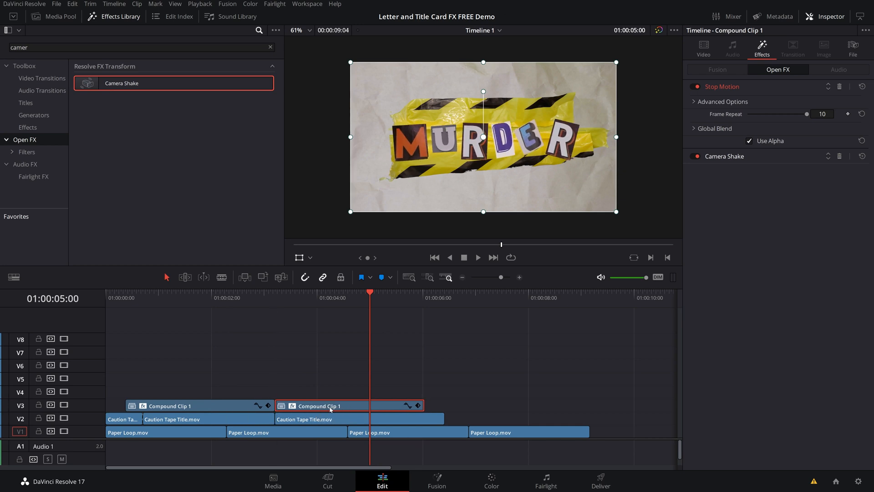
{"action": "right_click", "coordinate": [323, 405]}
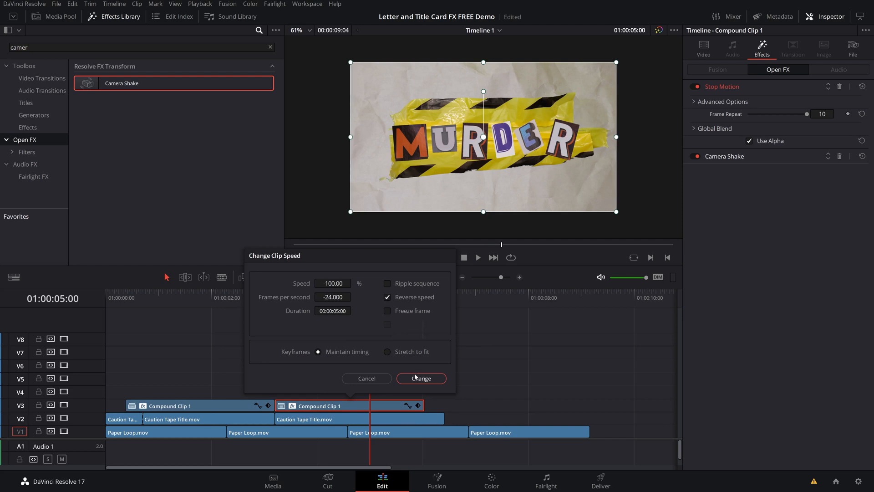
{"action": "left_click", "coordinate": [421, 378]}
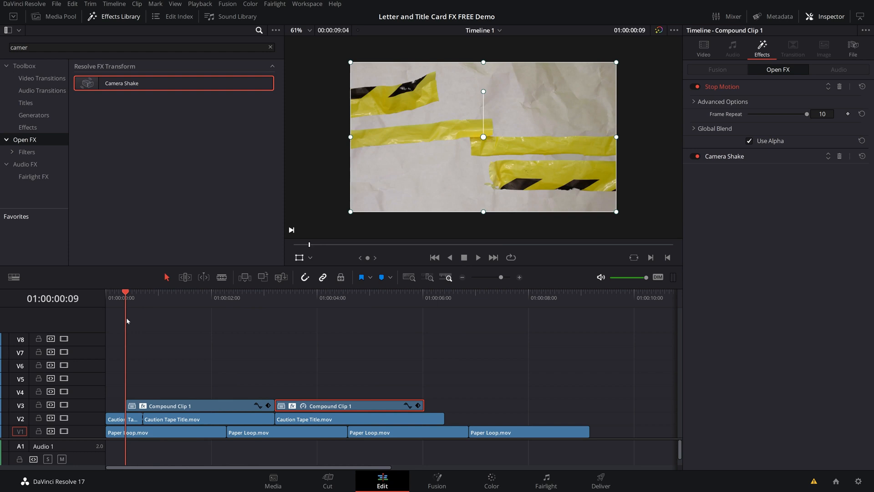
- Play the full MURDER animation back from the start of the timeline
{"action": "left_click", "coordinate": [243, 297]}
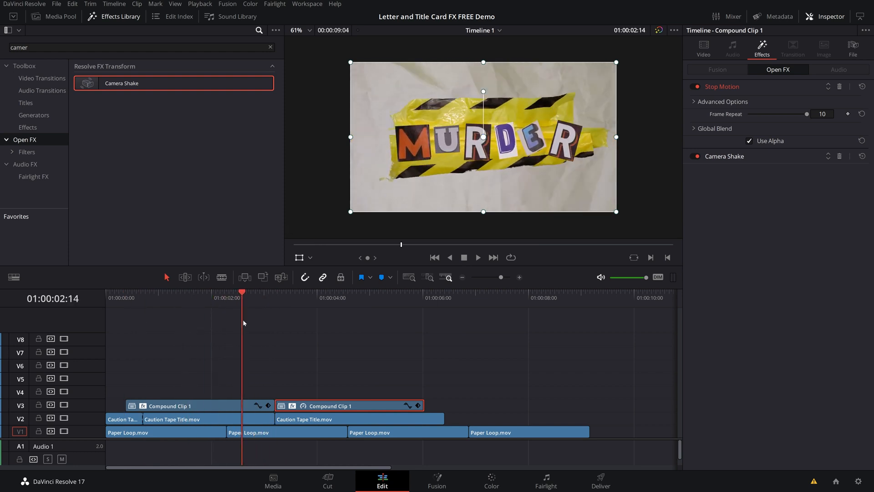
{"action": "left_click", "coordinate": [476, 257]}
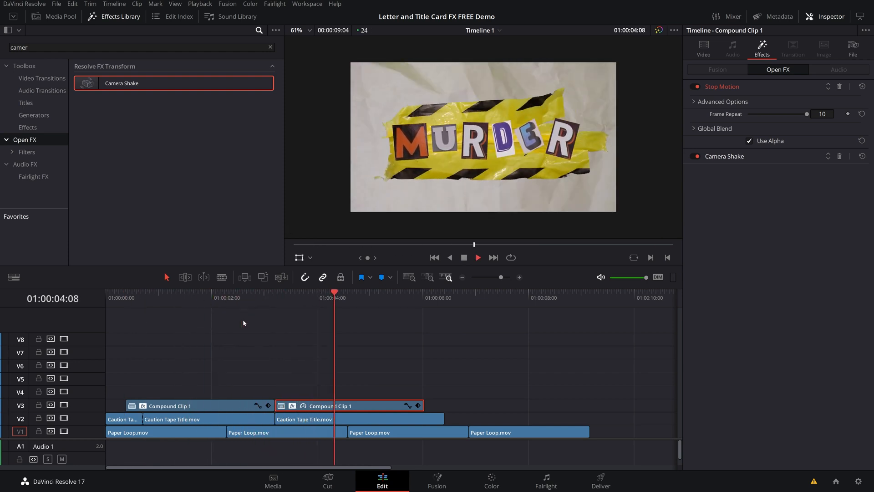
{"action": "left_click", "coordinate": [58, 16]}
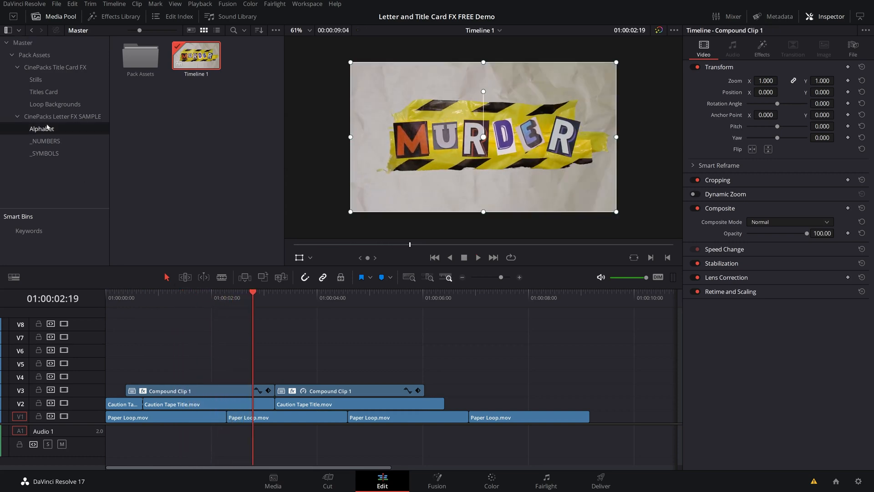
- Browse the _NUMBERS and _SYMBOLS cut-out bins in the Media Pool
{"action": "left_click", "coordinate": [45, 140]}
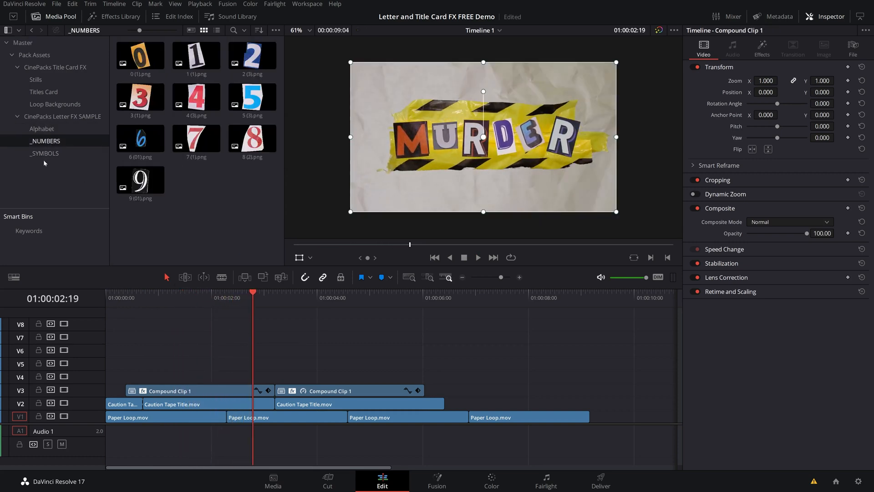
{"action": "left_click", "coordinate": [44, 153]}
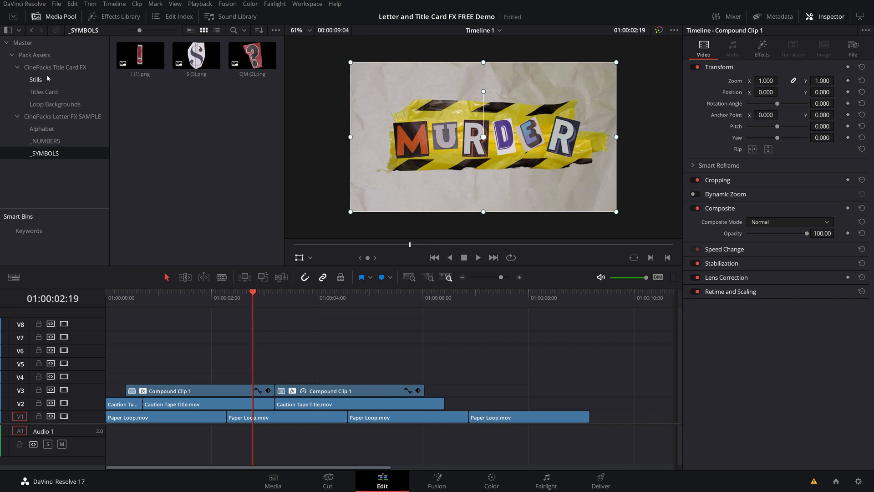
{"action": "left_click", "coordinate": [35, 79]}
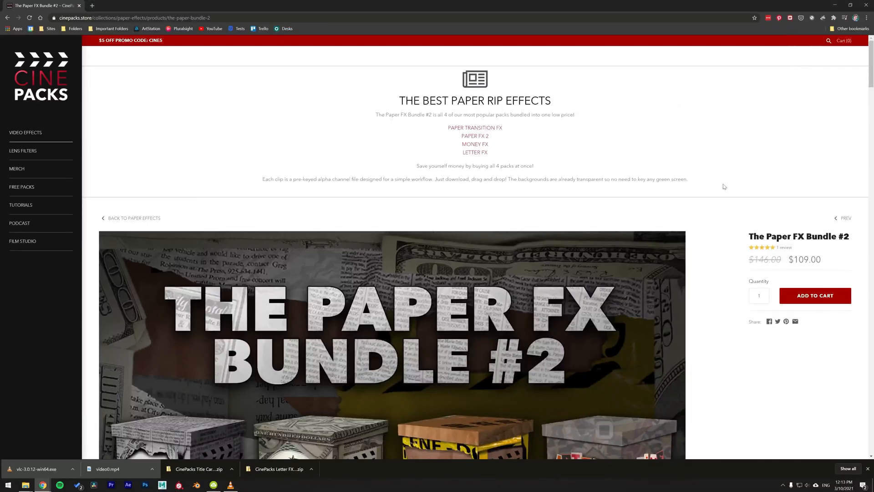
- Scroll the Paper FX Bundle #2 page down to its Letter FX preview
{"action": "scroll", "scroll_direction": "down", "scroll_amount": 3}
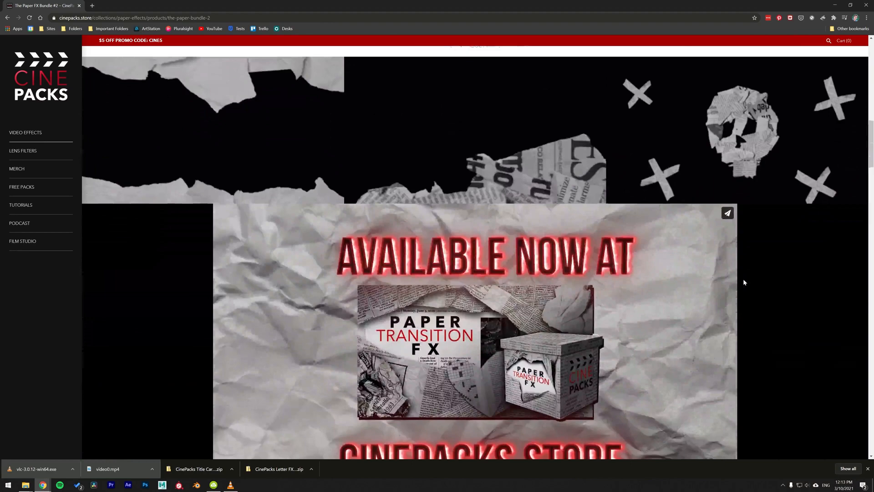
{"action": "scroll", "scroll_direction": "down", "scroll_amount": 3}
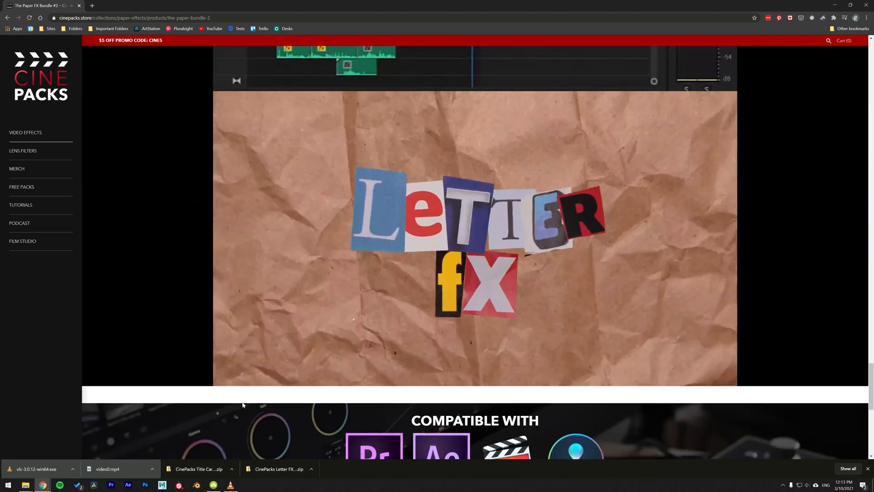